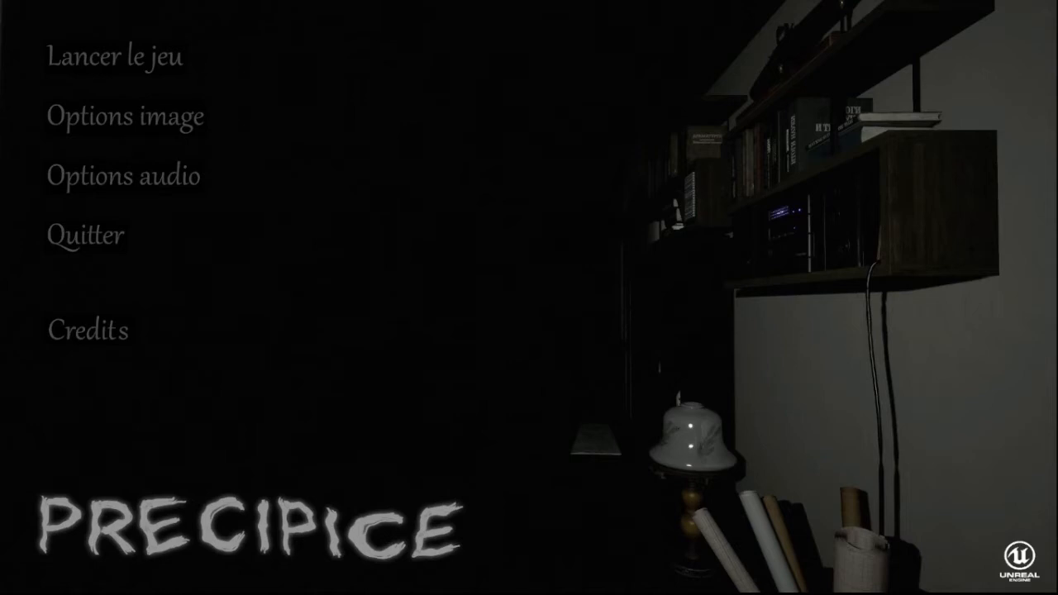
{"action": "mouse_move", "coordinate": [114, 56]}
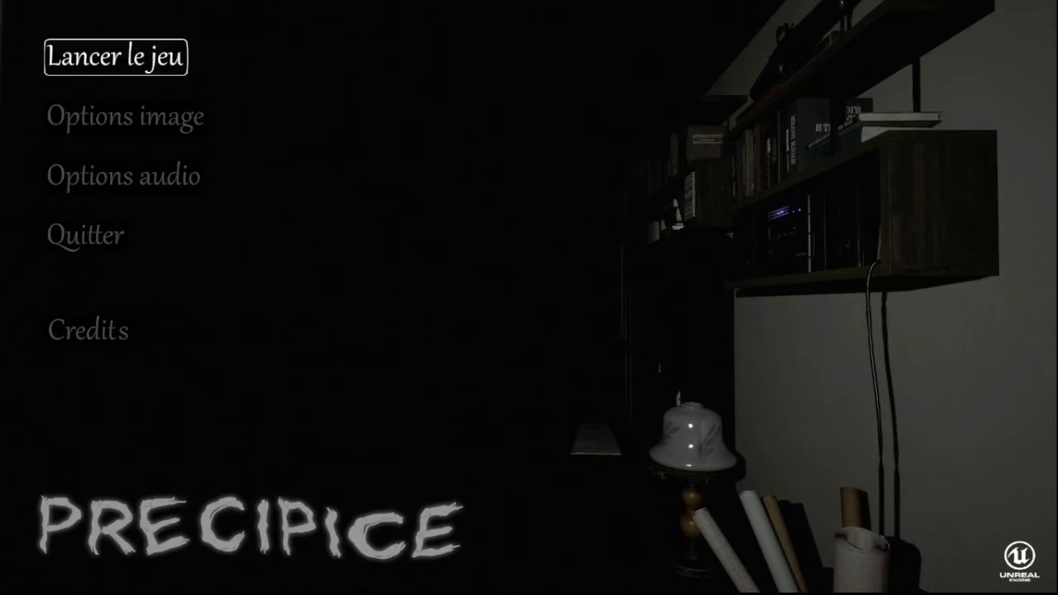
- Launch the game via 'Lancer le jeu' and enter the dark room with the glowing floor lamp
{"action": "left_click", "coordinate": [116, 56]}
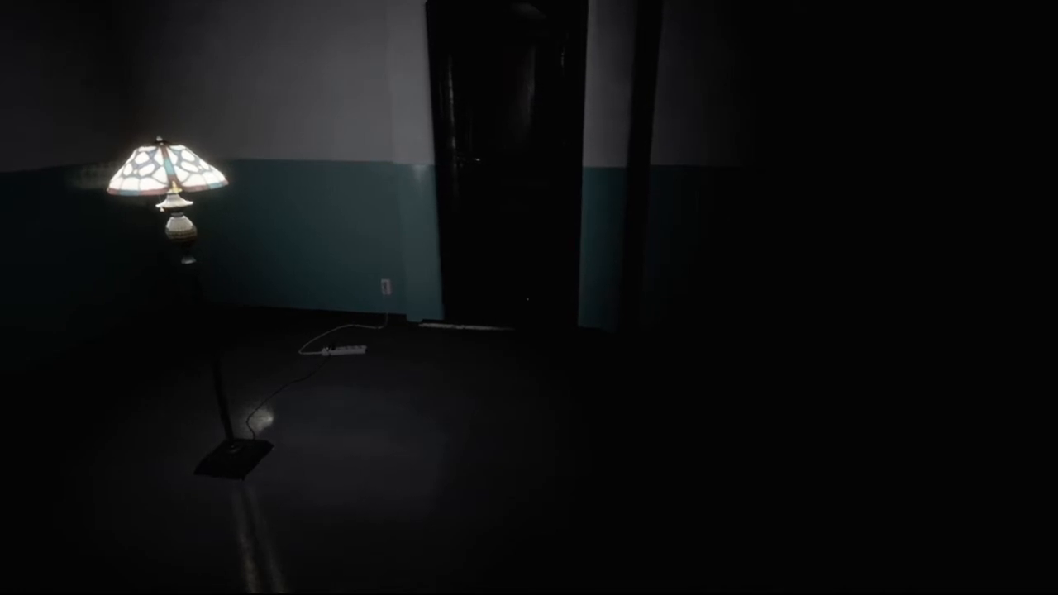
{"action": "mouse_move", "coordinate": [529, 297]}
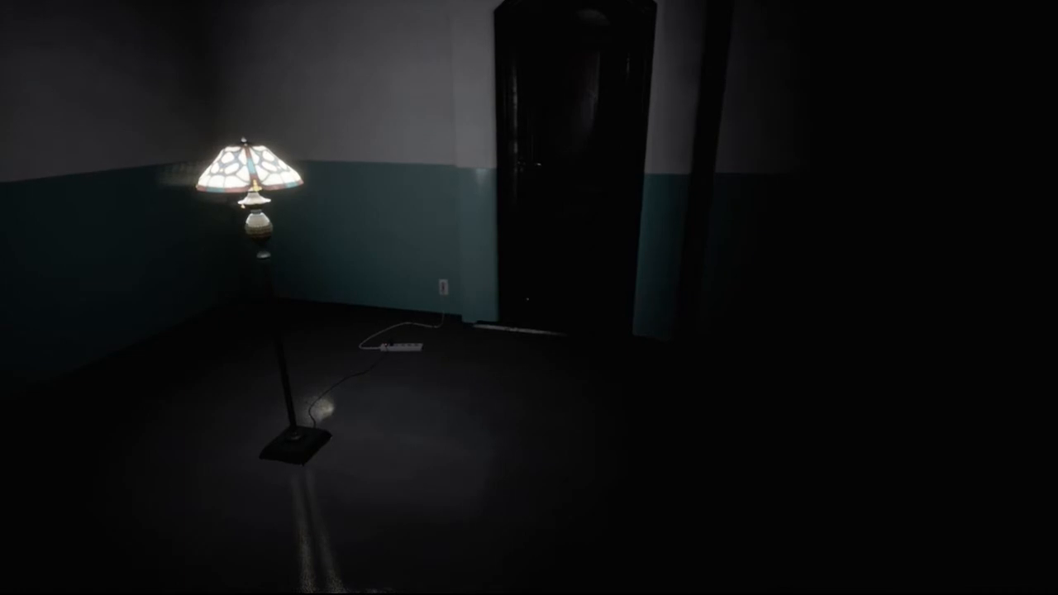
{"action": "mouse_move", "coordinate": [529, 298]}
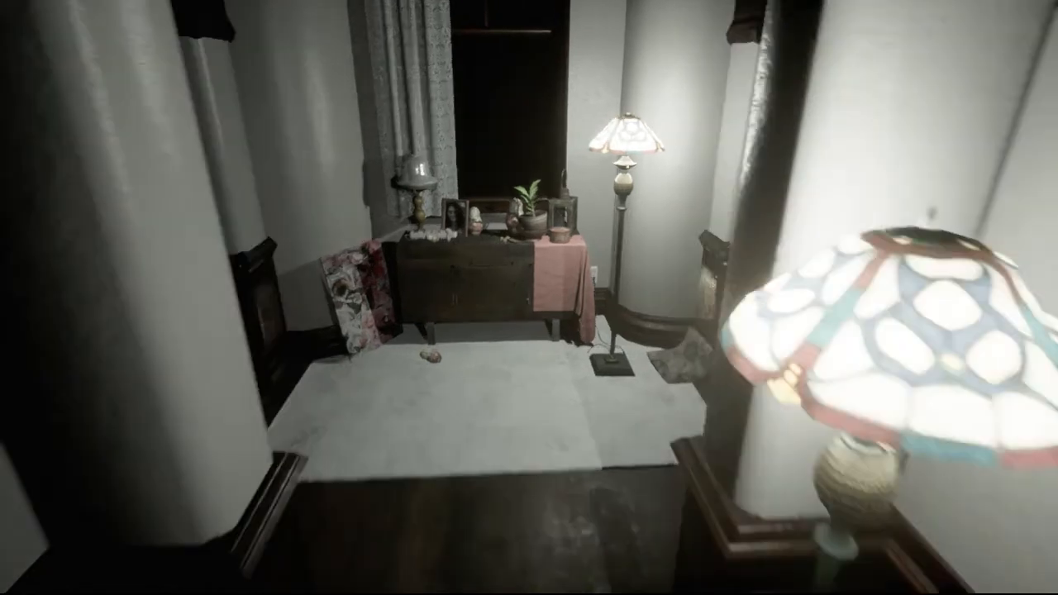
{"action": "mouse_move", "coordinate": [529, 298]}
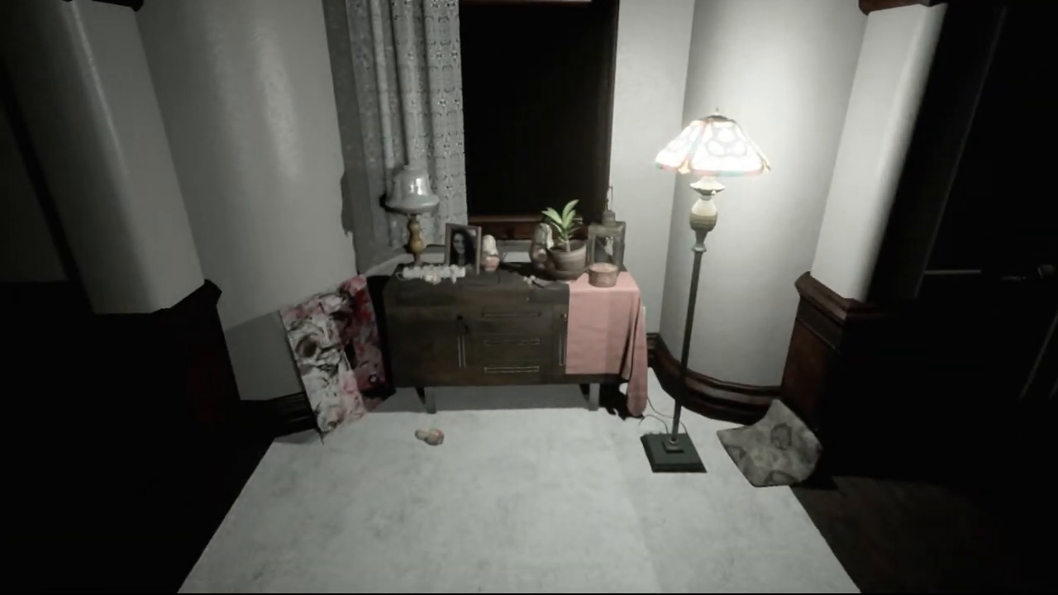
{"action": "mouse_move", "coordinate": [529, 298]}
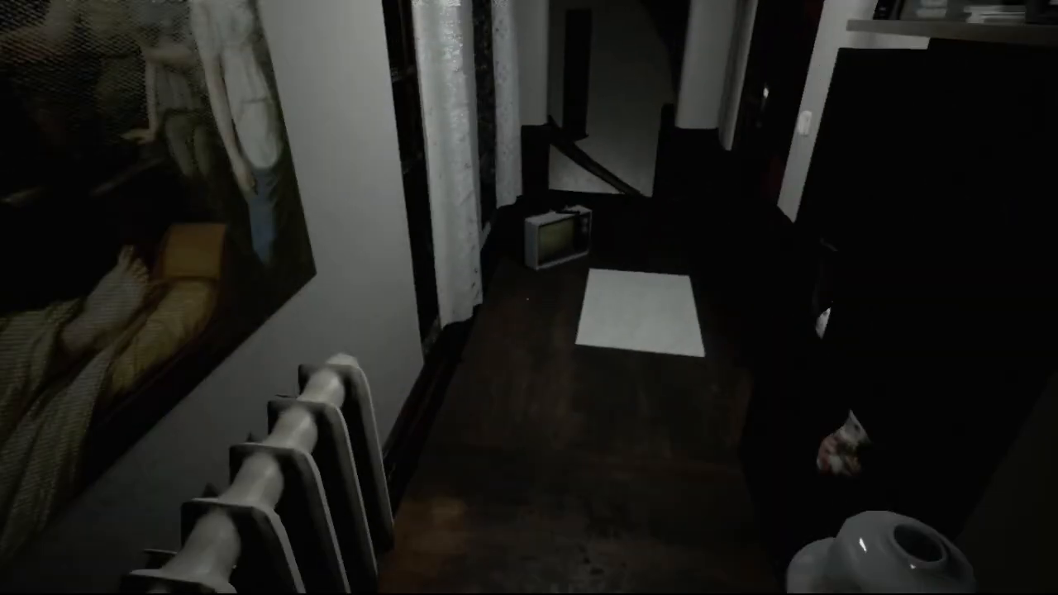
{"action": "mouse_move", "coordinate": [529, 297]}
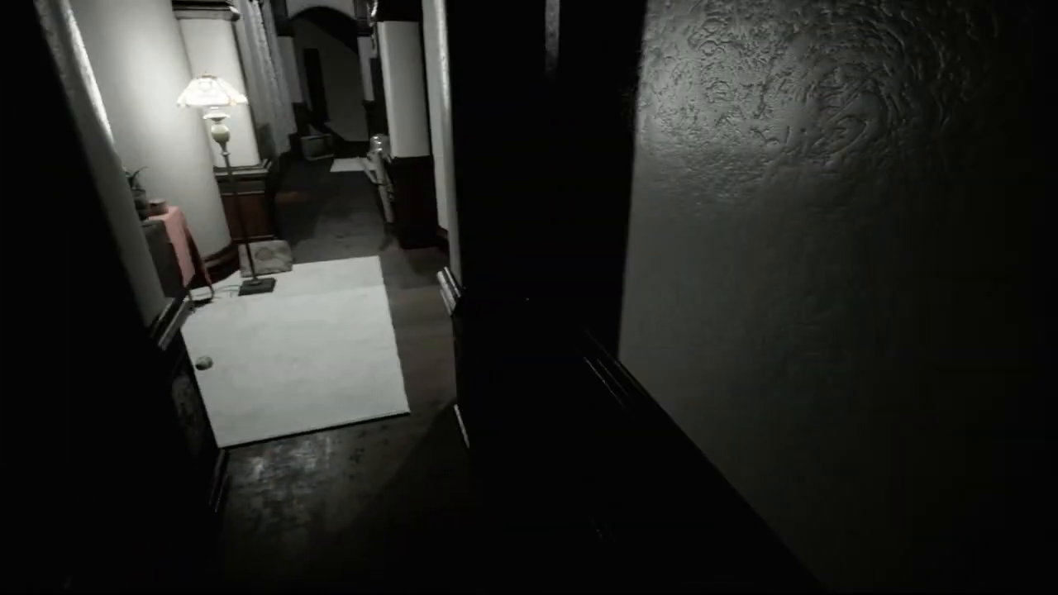
{"action": "mouse_move", "coordinate": [529, 298]}
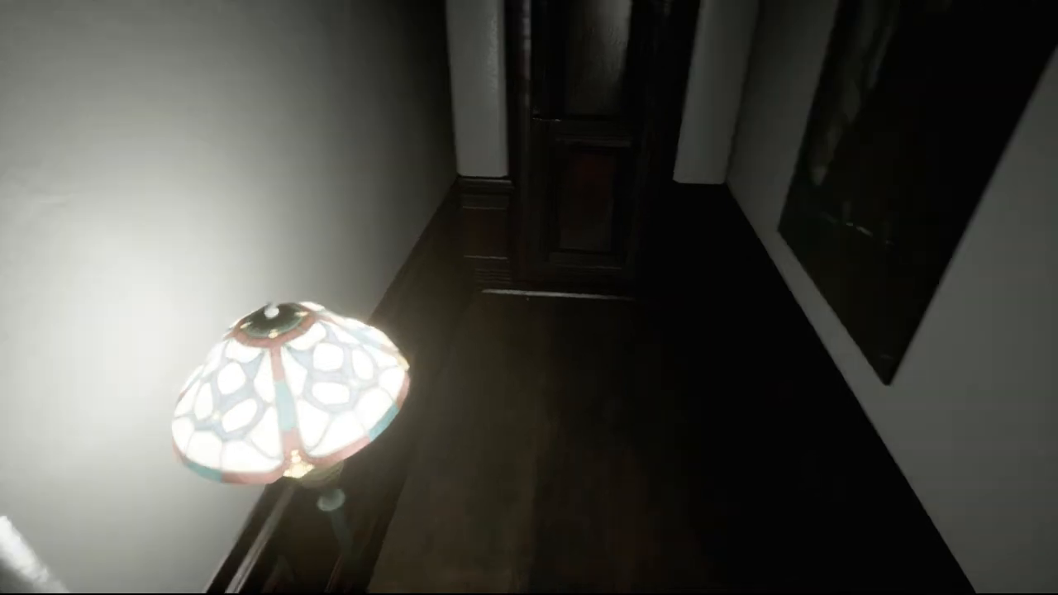
{"action": "mouse_move", "coordinate": [529, 298]}
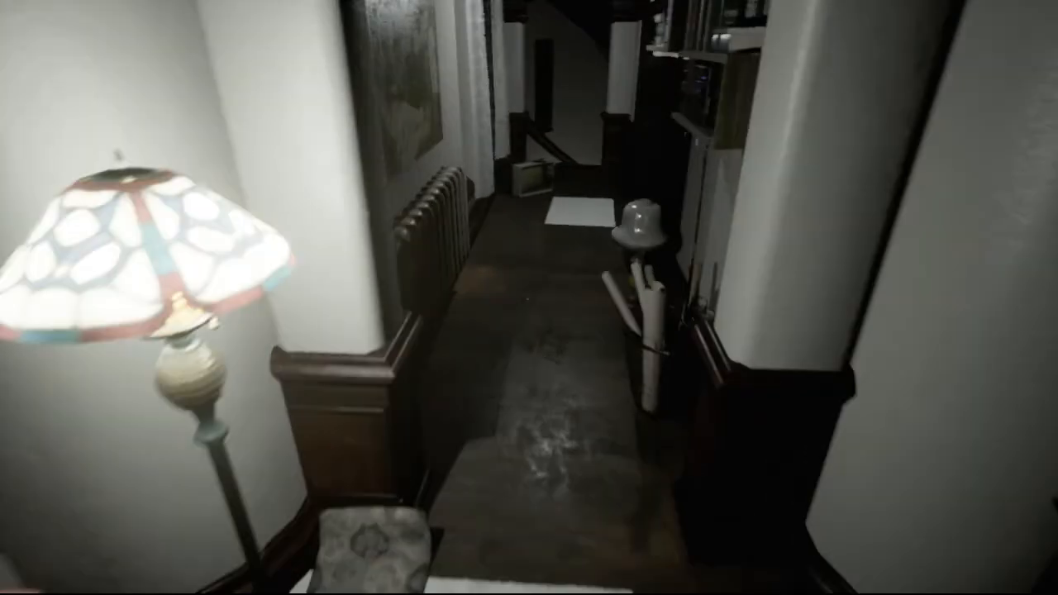
{"action": "mouse_move", "coordinate": [529, 298]}
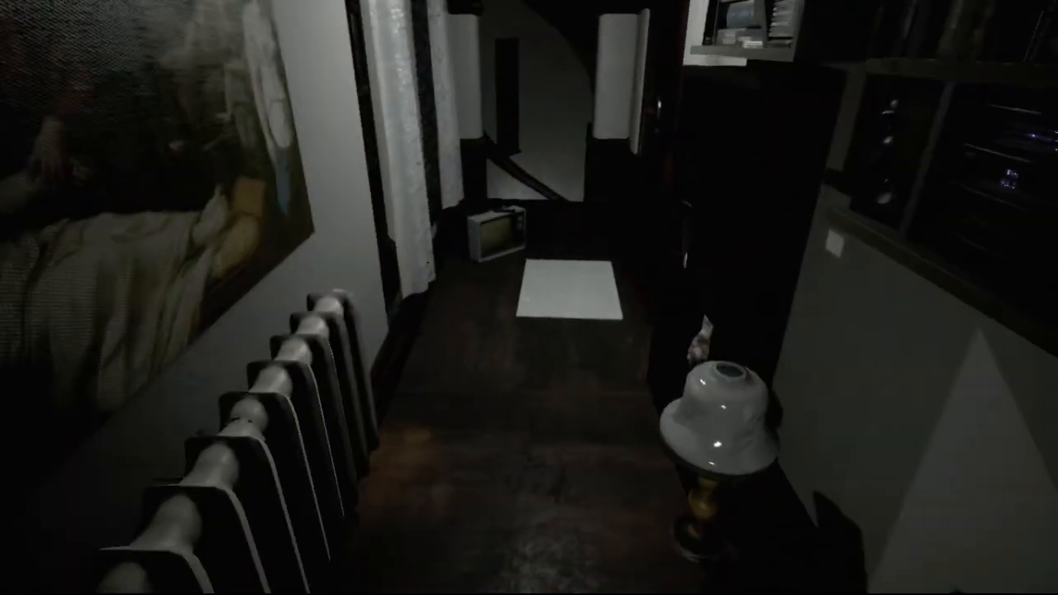
{"action": "mouse_move", "coordinate": [529, 297]}
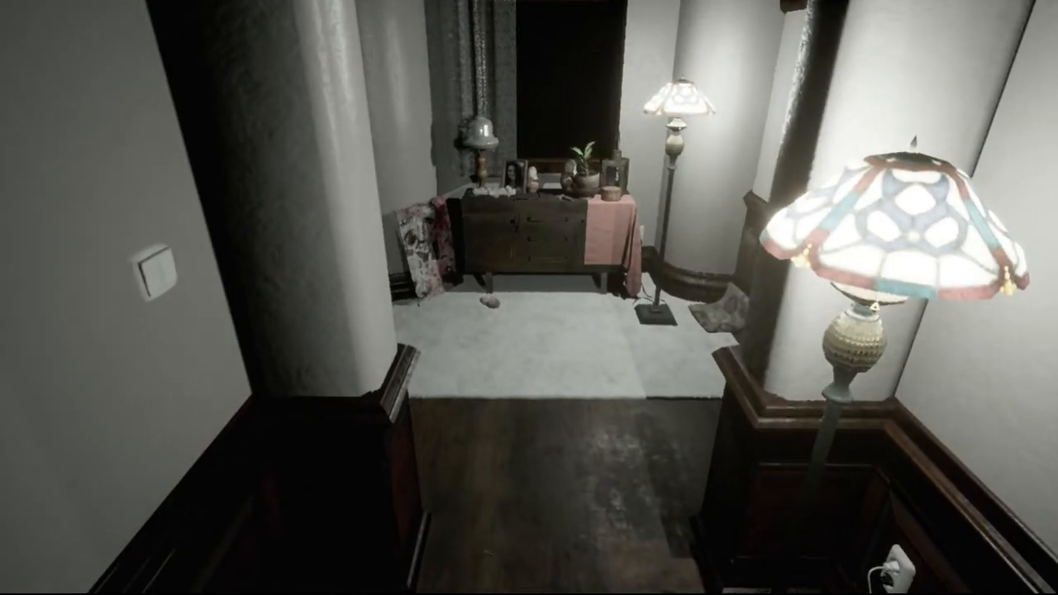
{"action": "mouse_move", "coordinate": [529, 298]}
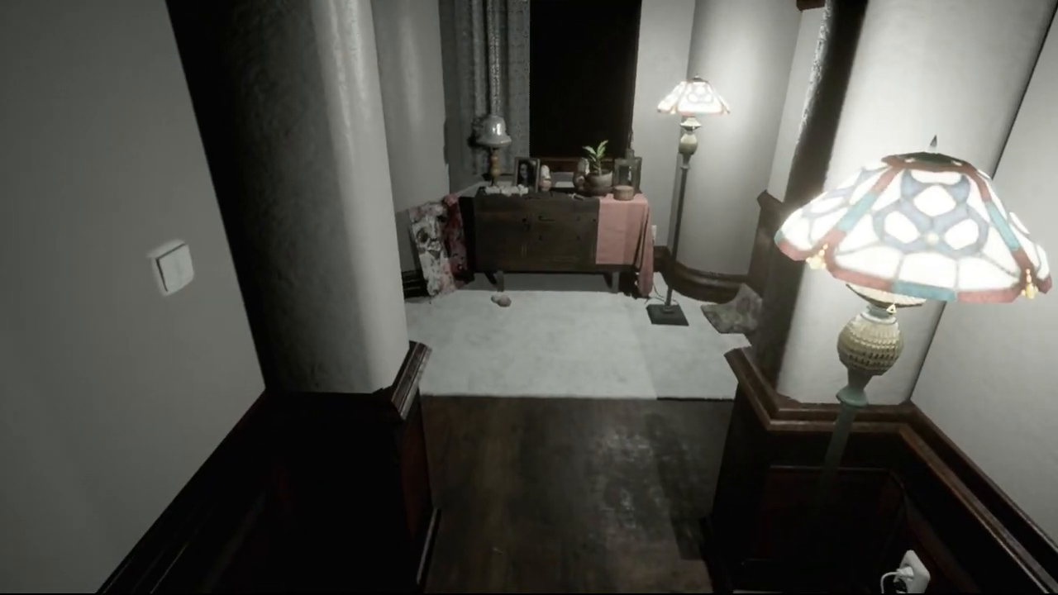
{"action": "mouse_move", "coordinate": [529, 298]}
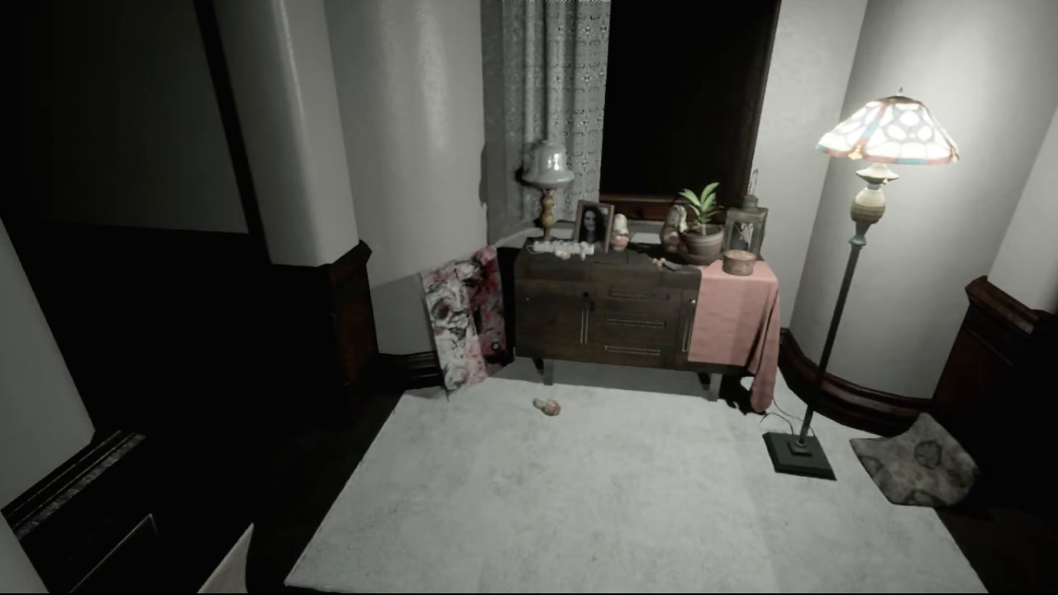
{"action": "mouse_move", "coordinate": [529, 298]}
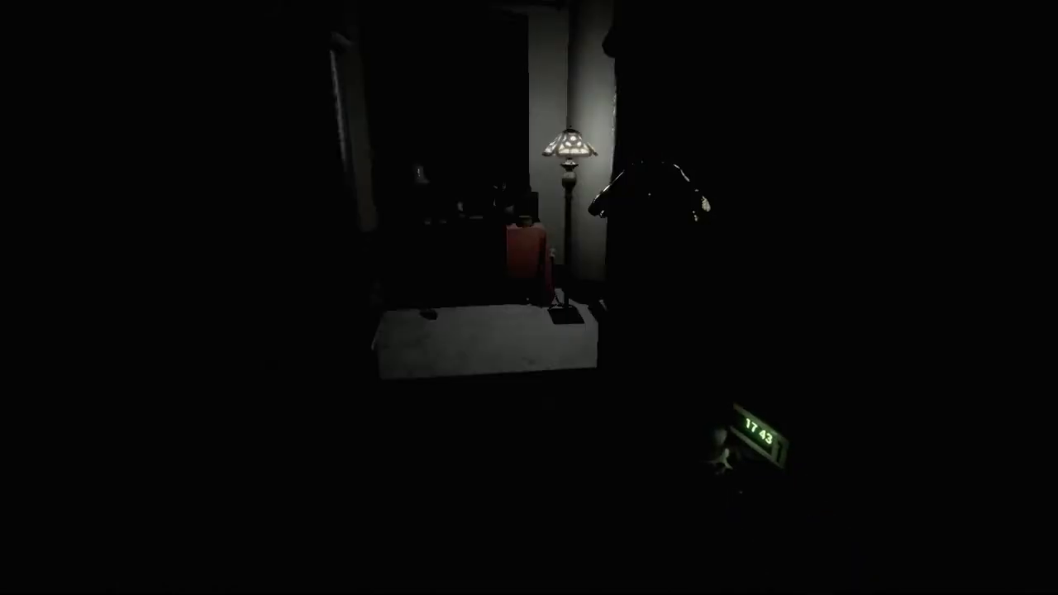
{"action": "mouse_move", "coordinate": [529, 297]}
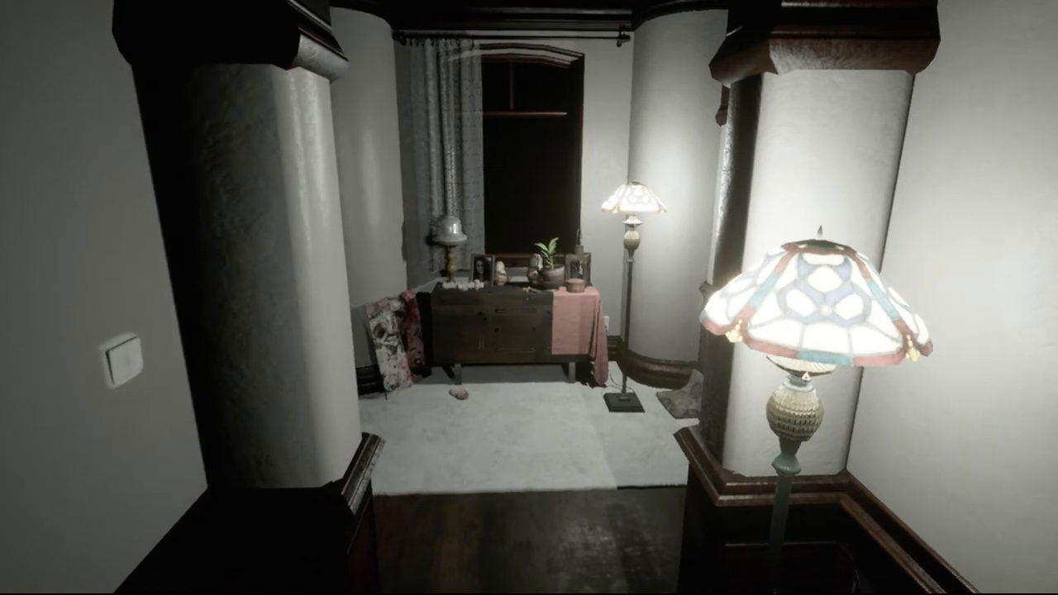
{"action": "mouse_move", "coordinate": [530, 298]}
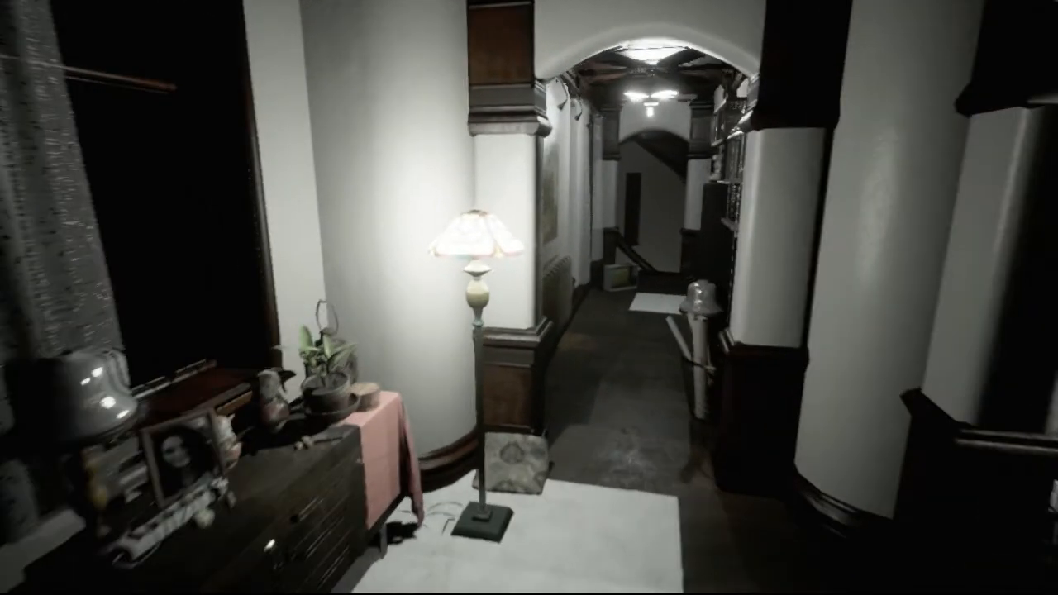
{"action": "mouse_move", "coordinate": [529, 297]}
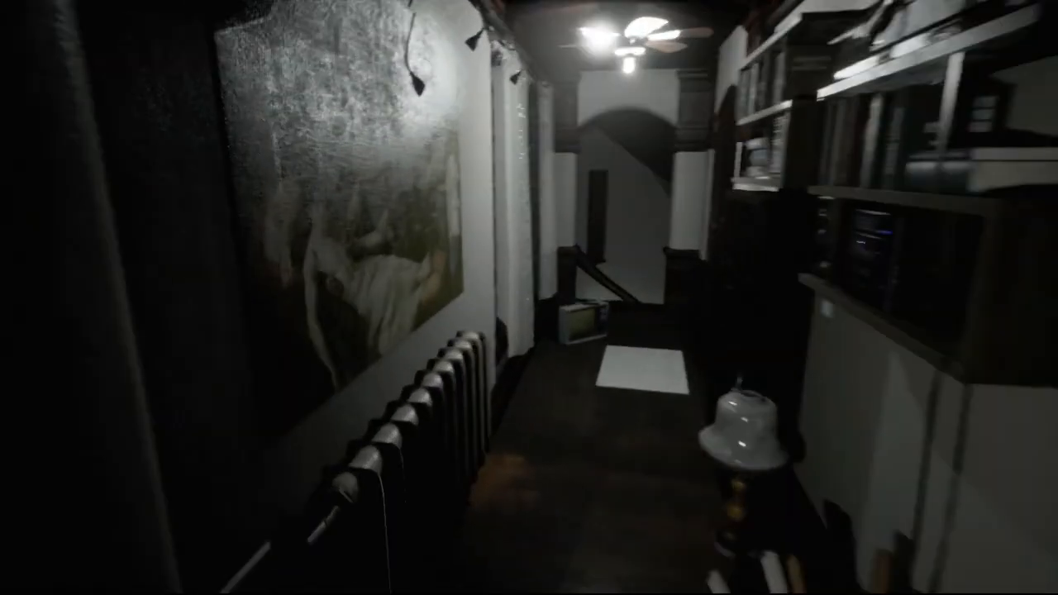
{"action": "mouse_move", "coordinate": [529, 297]}
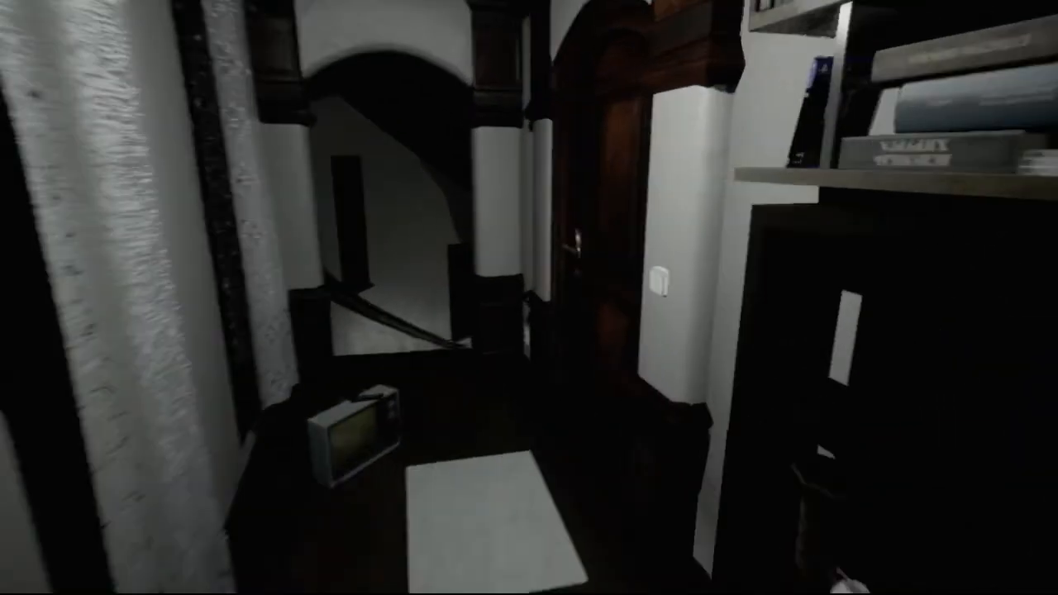
{"action": "mouse_move", "coordinate": [529, 298]}
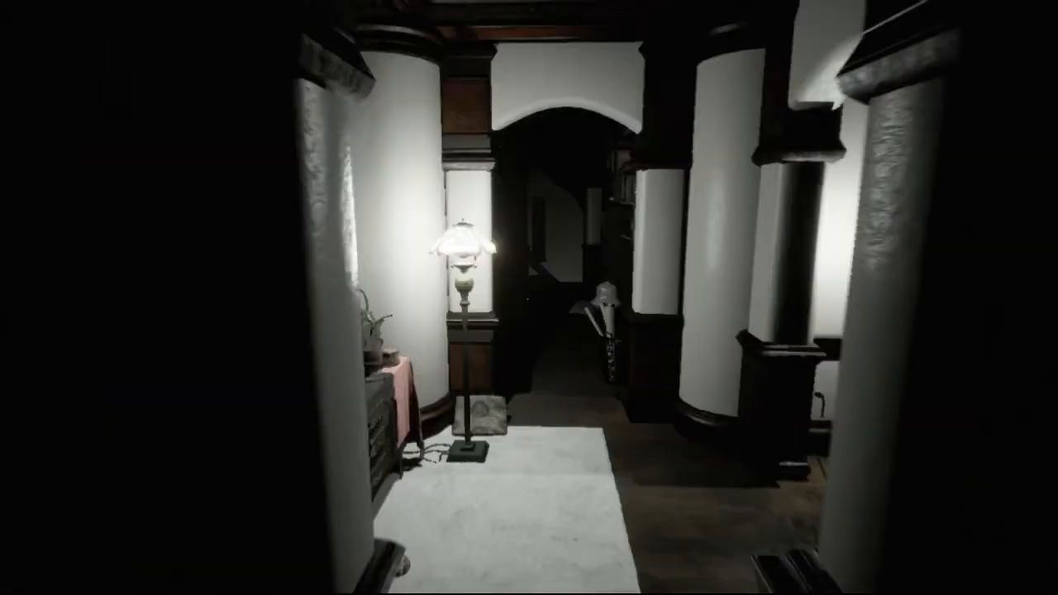
{"action": "mouse_move", "coordinate": [529, 297]}
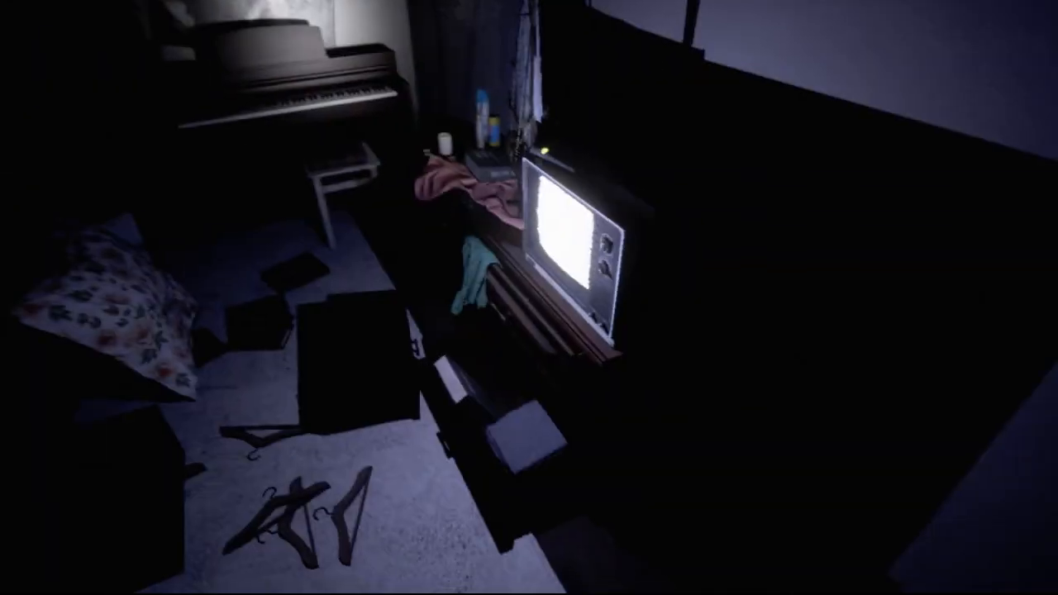
{"action": "mouse_move", "coordinate": [529, 297]}
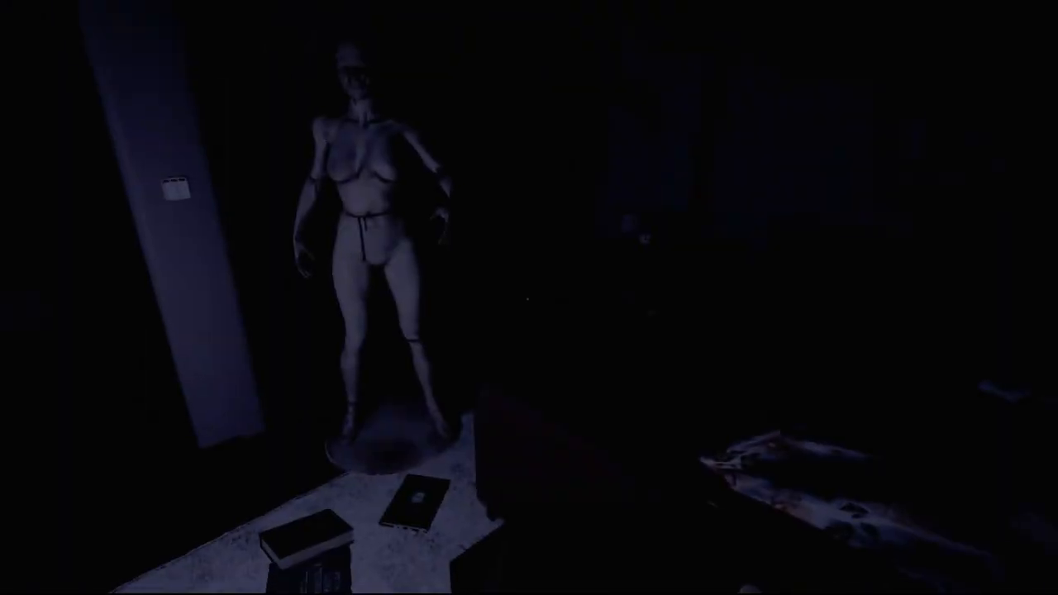